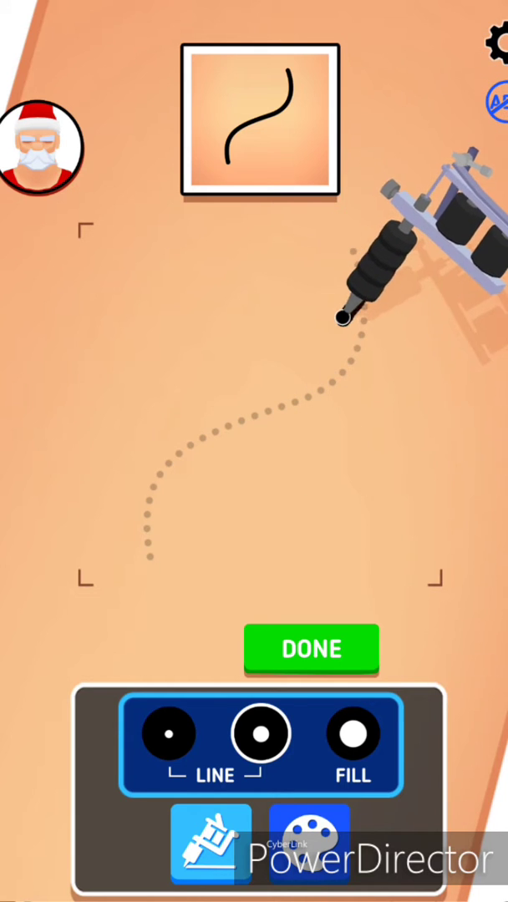
- Trace the curved black line, submit it, and leave the zero-star Good results
drag(343, 317, 154, 518)
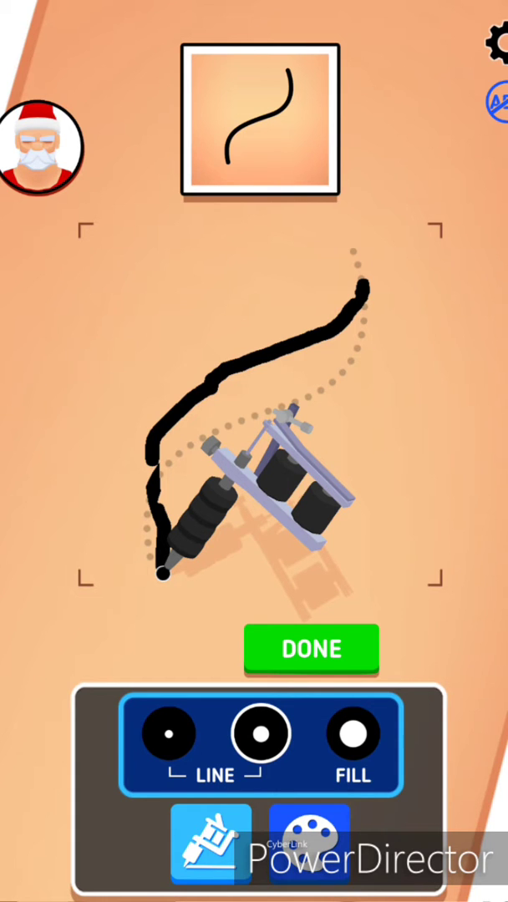
click(310, 650)
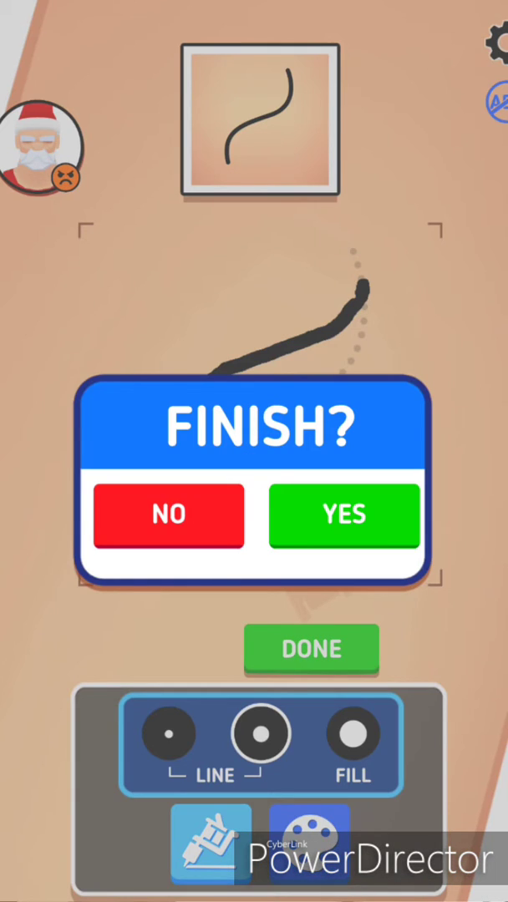
click(342, 515)
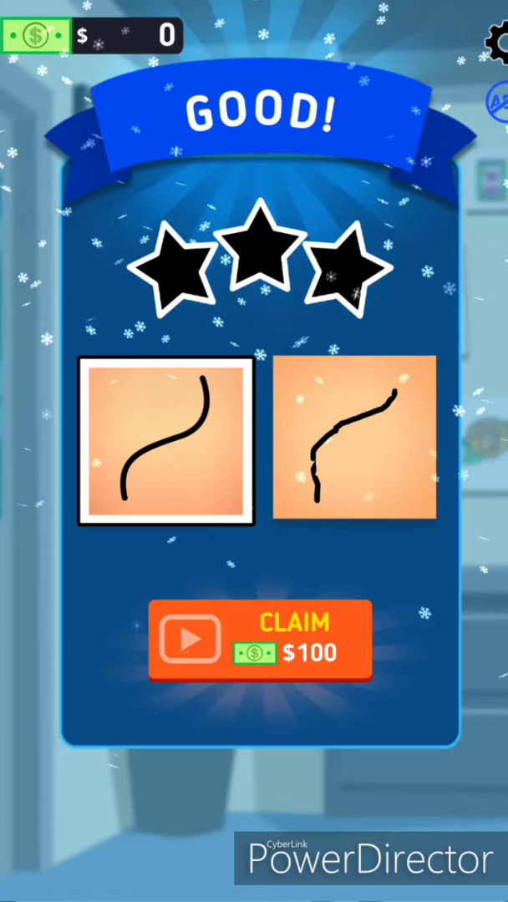
click(261, 640)
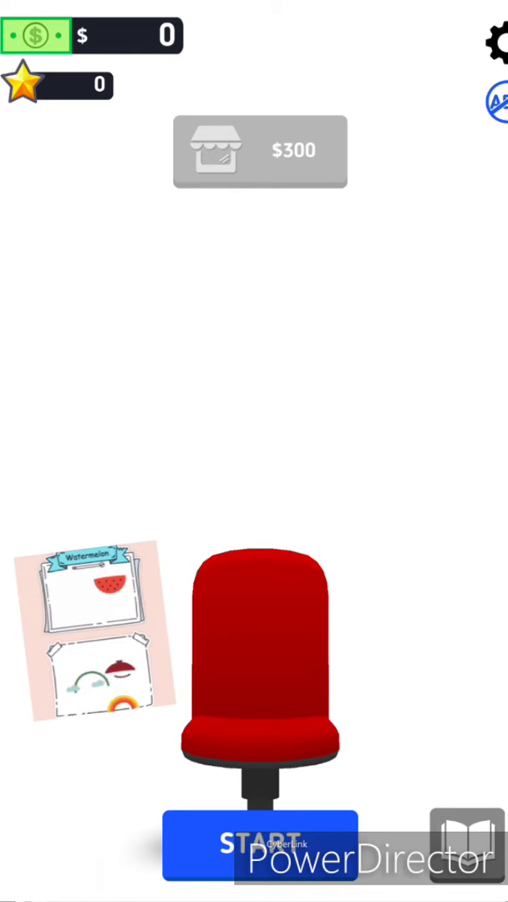
- Start the order and fill the purple bowling ball around its three holes, then submit
click(260, 841)
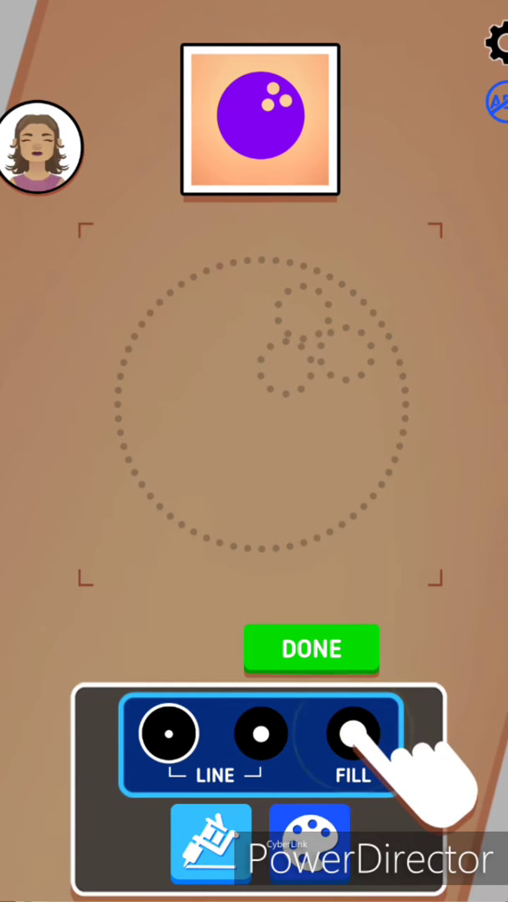
click(352, 734)
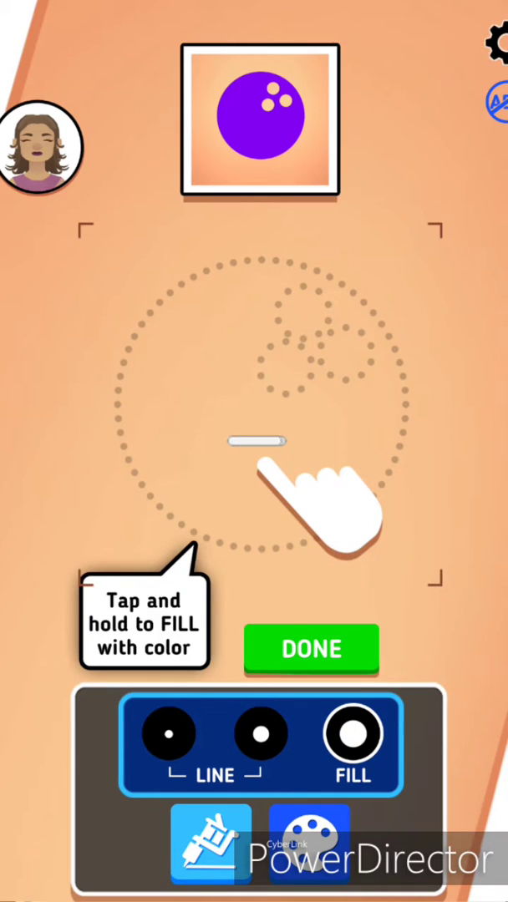
click(259, 480)
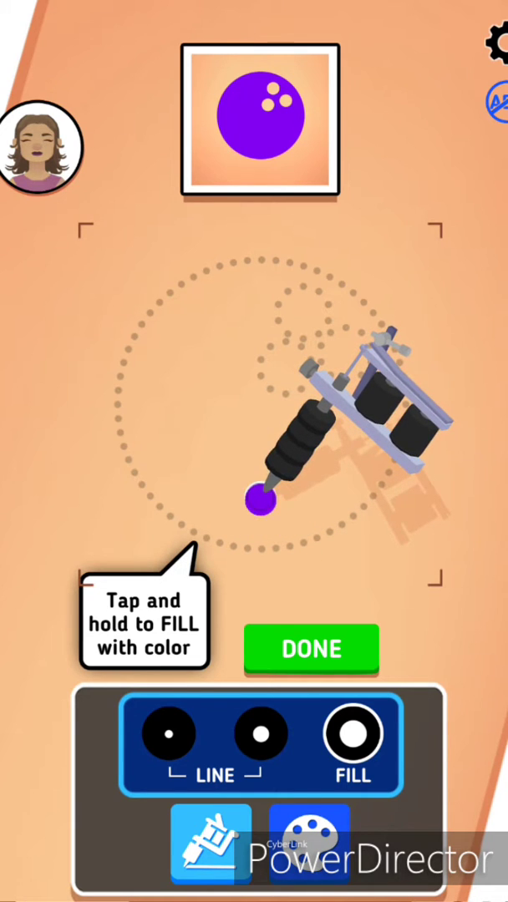
click(259, 505)
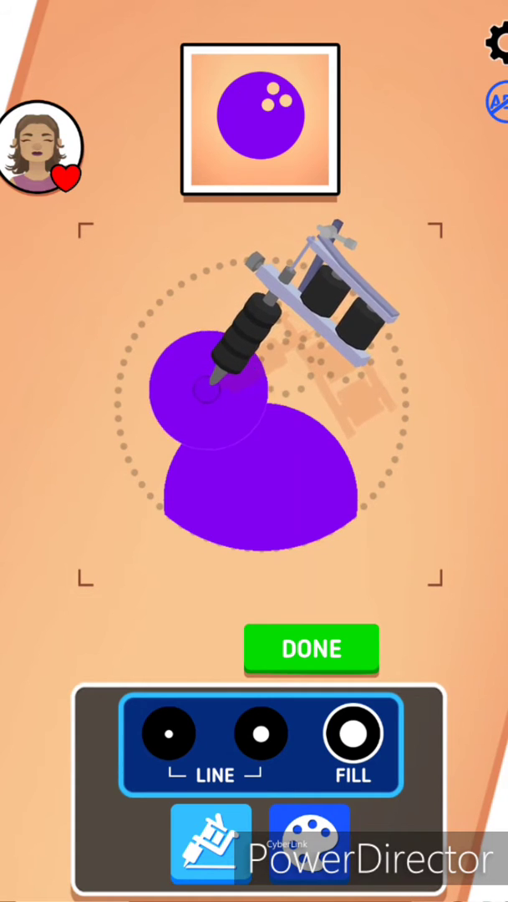
drag(217, 392, 200, 401)
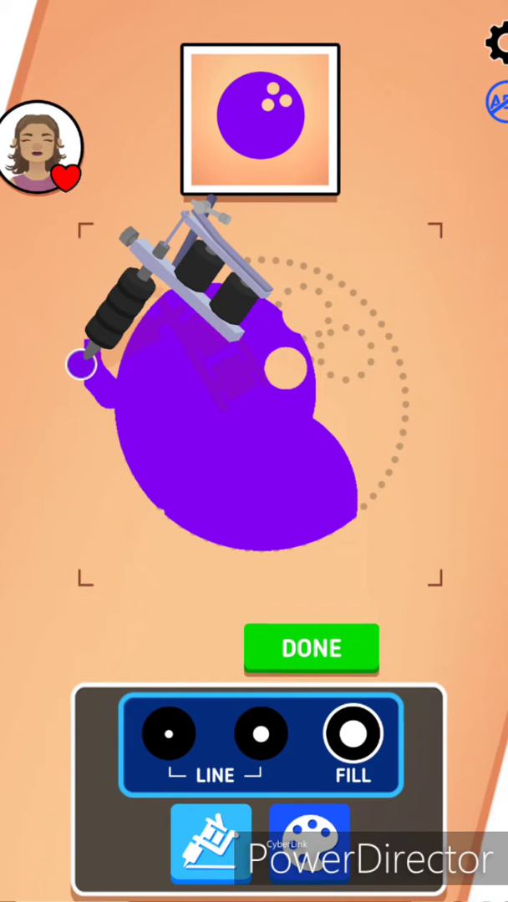
drag(83, 367, 334, 434)
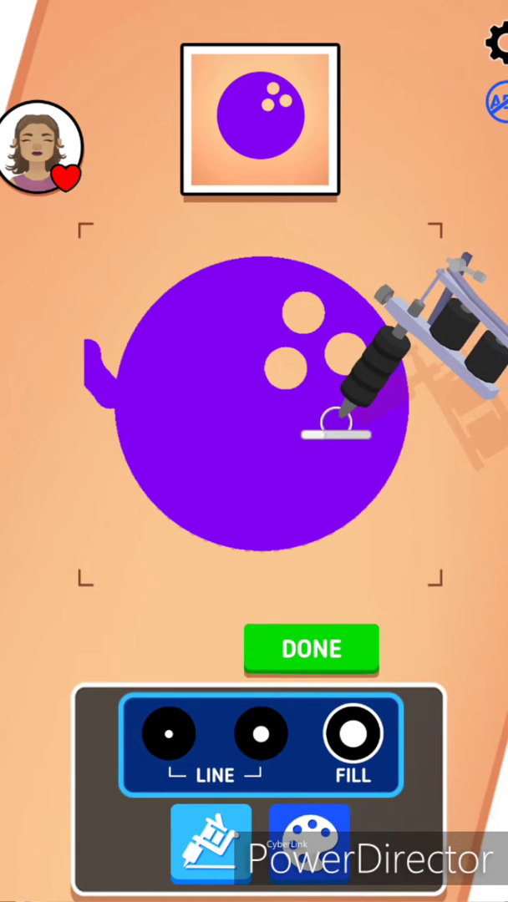
click(311, 649)
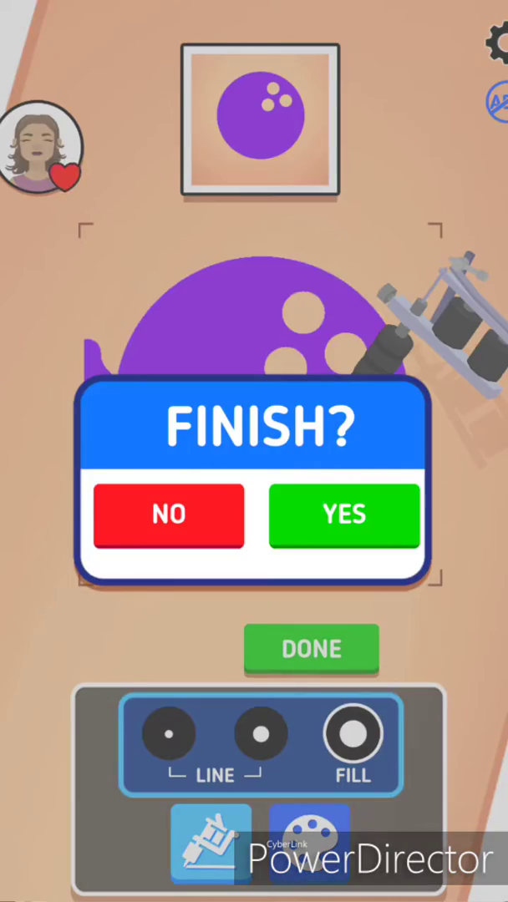
- Confirm the bowling ball tattoo, pass the three-star Perfect screen, and collect $250
click(343, 515)
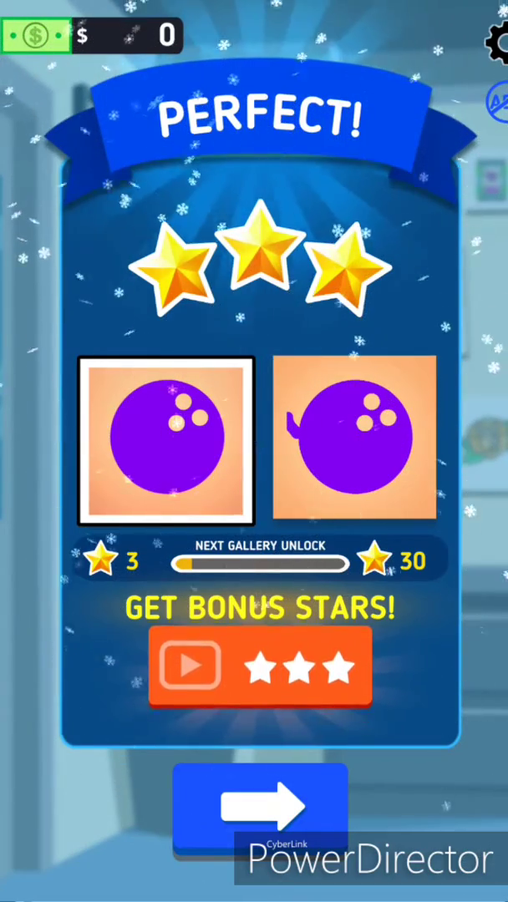
click(259, 665)
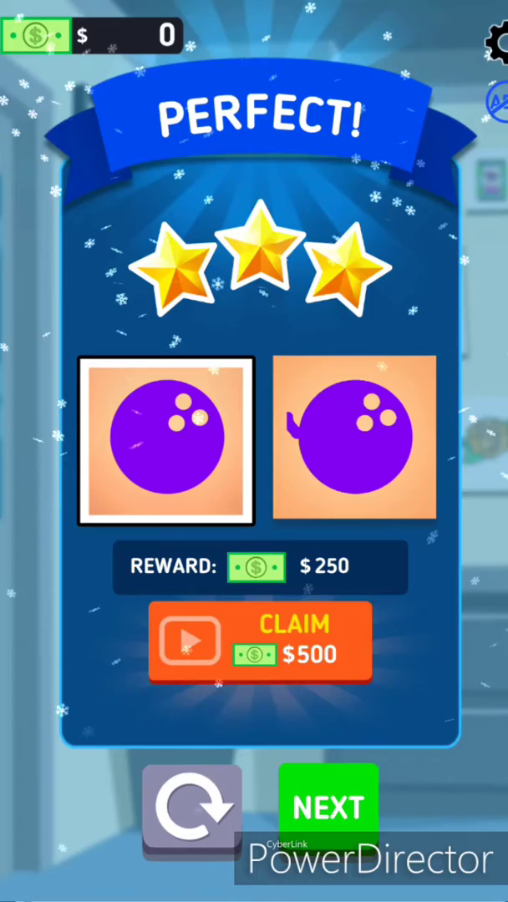
click(328, 806)
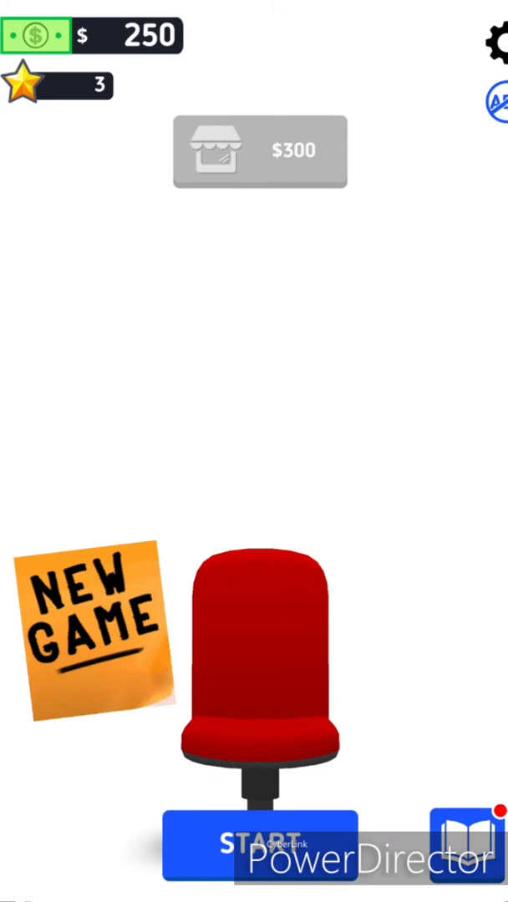
- Start, submit and confirm the red heart tattoo, continuing to the studio at $505
click(259, 841)
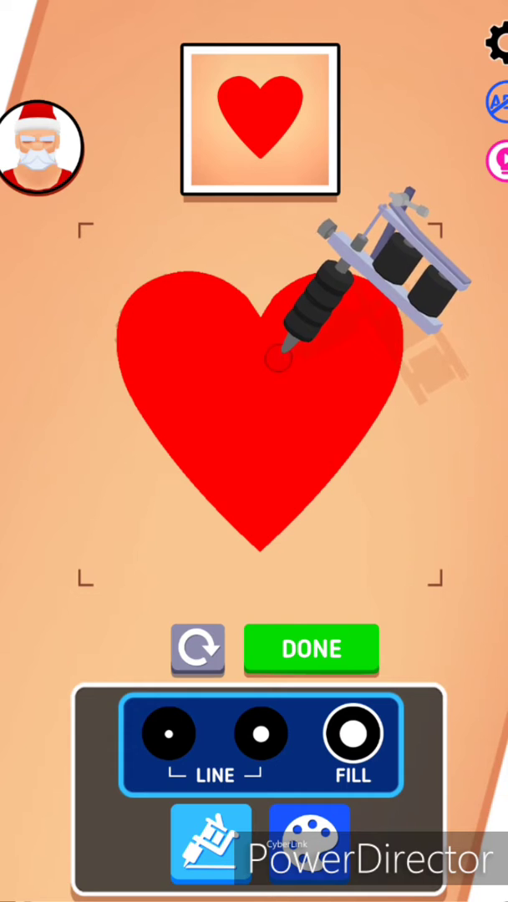
click(310, 648)
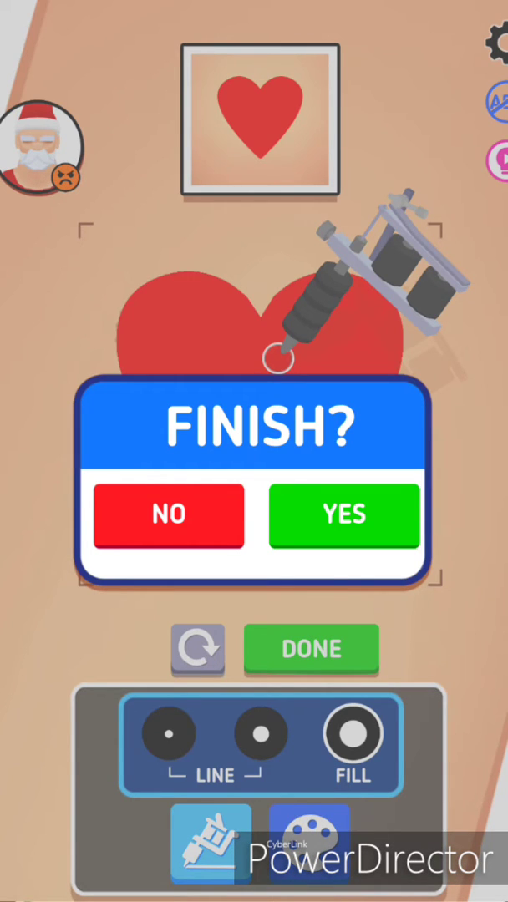
click(343, 515)
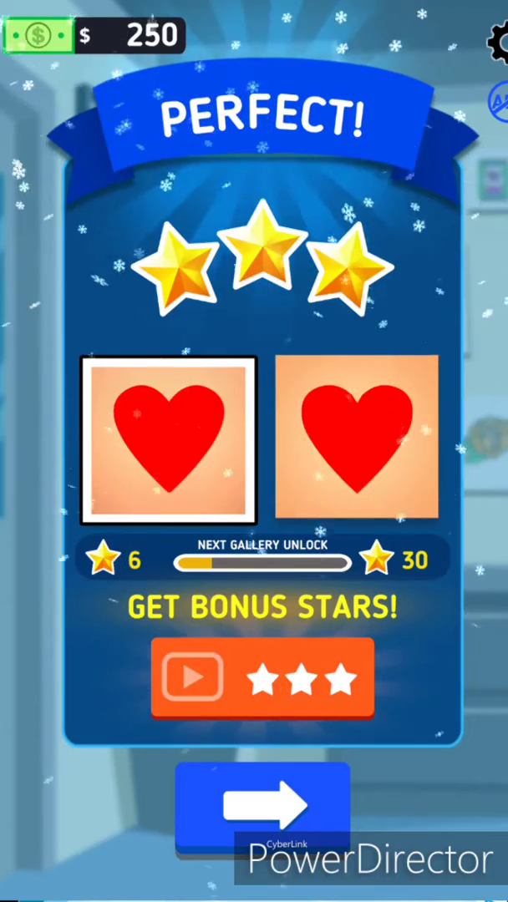
click(262, 814)
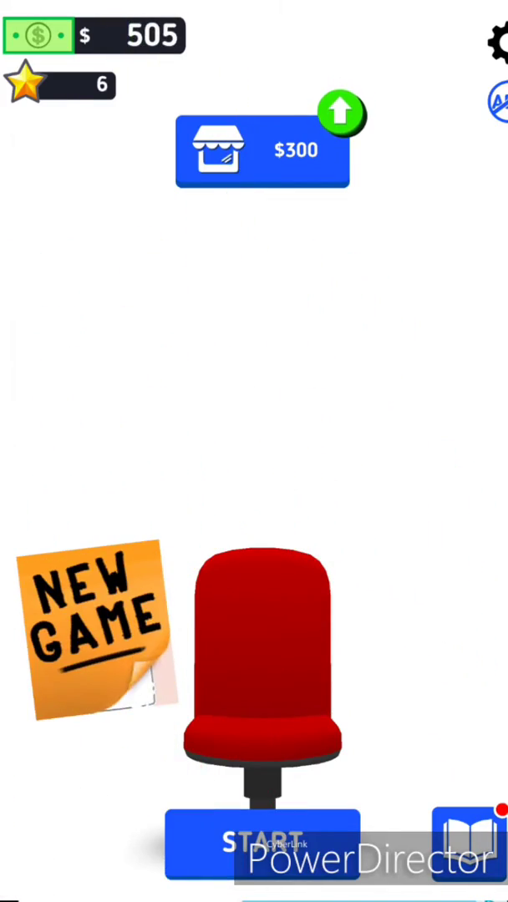
- Start the yin-yang order, fill its small black dot, then submit and confirm
click(258, 842)
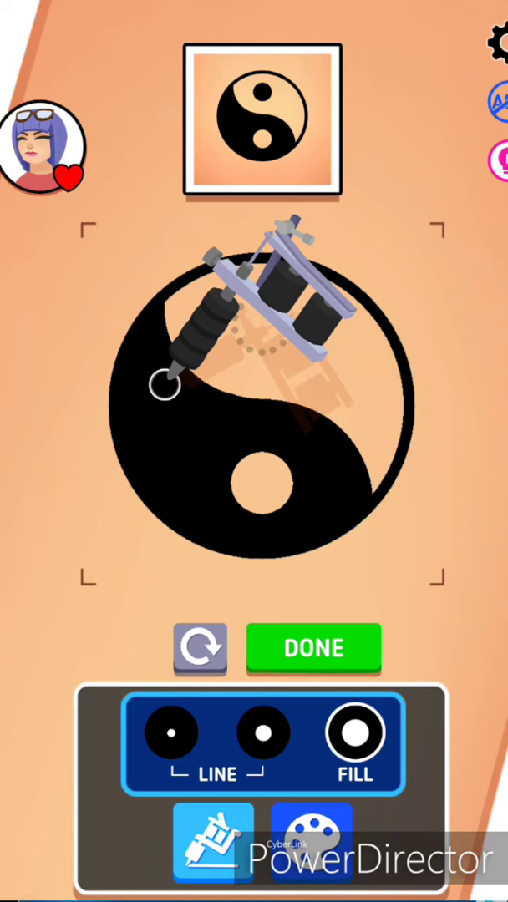
click(310, 841)
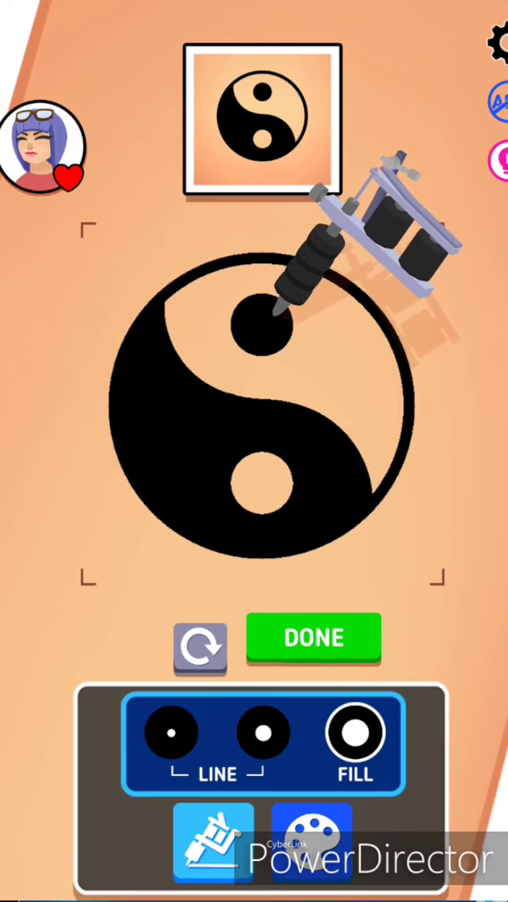
click(314, 637)
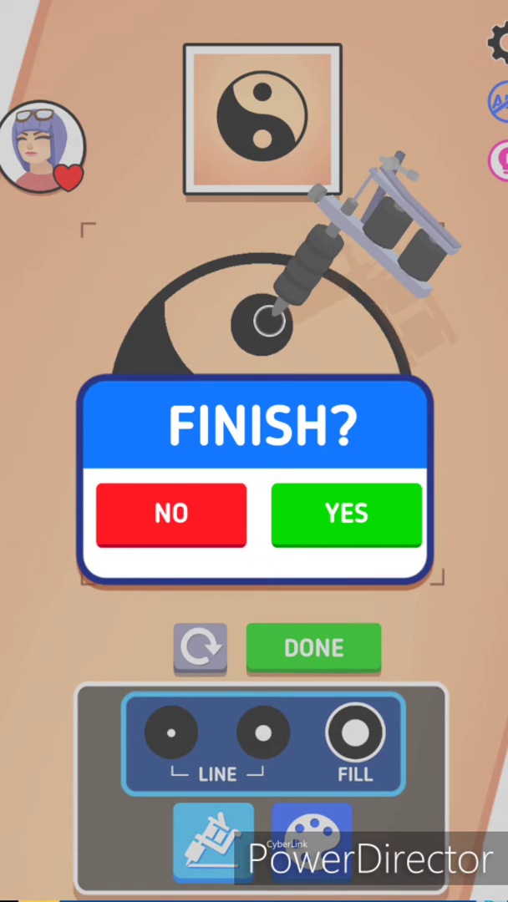
click(345, 515)
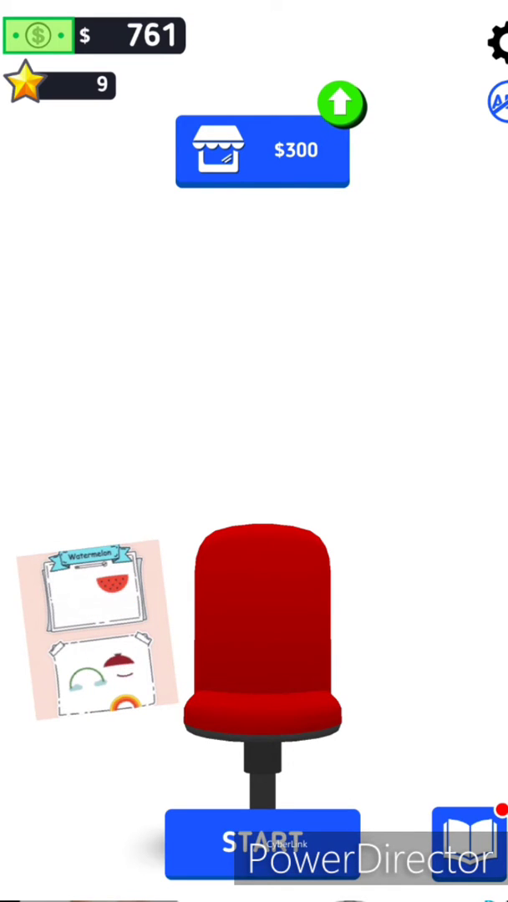
- Start, submit and confirm the purple IX tattoo, then continue past its Perfect results
click(263, 151)
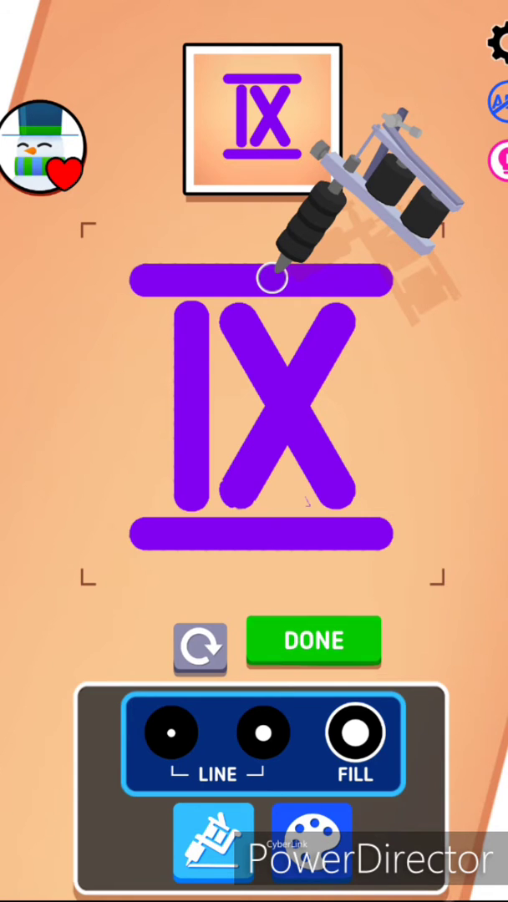
click(313, 641)
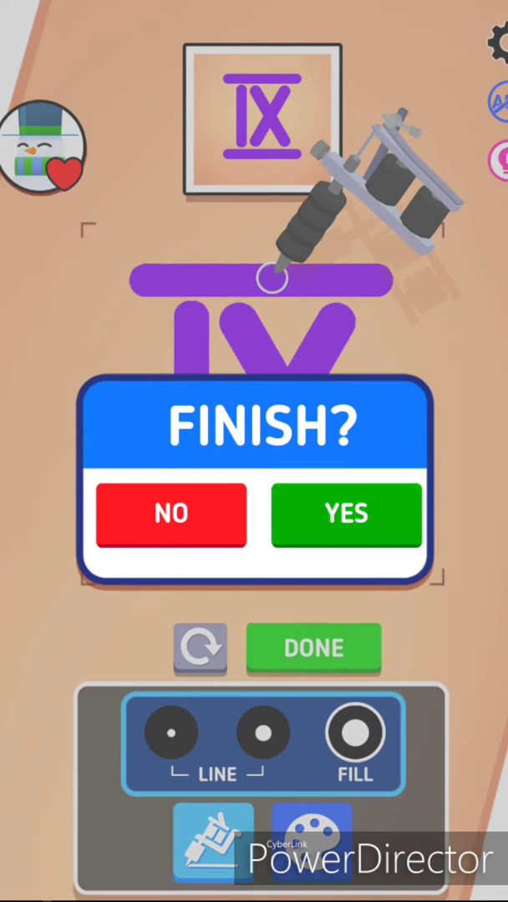
click(345, 513)
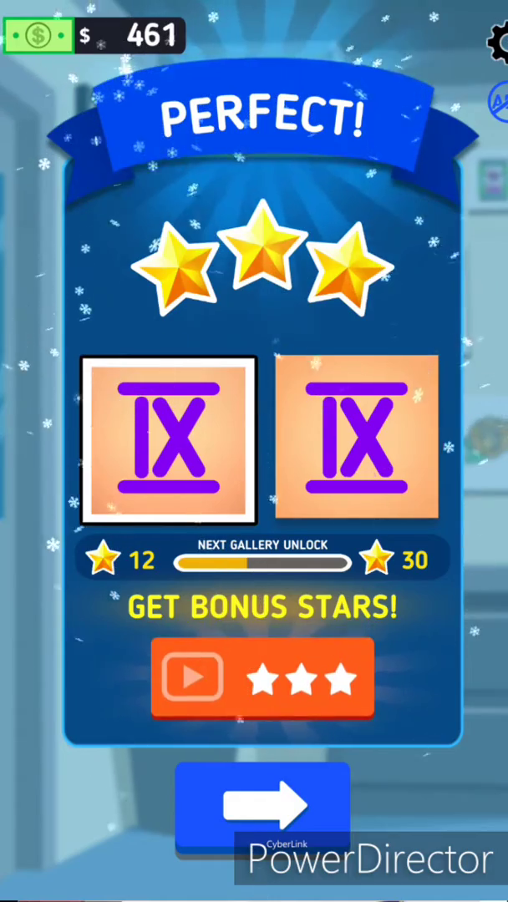
click(262, 814)
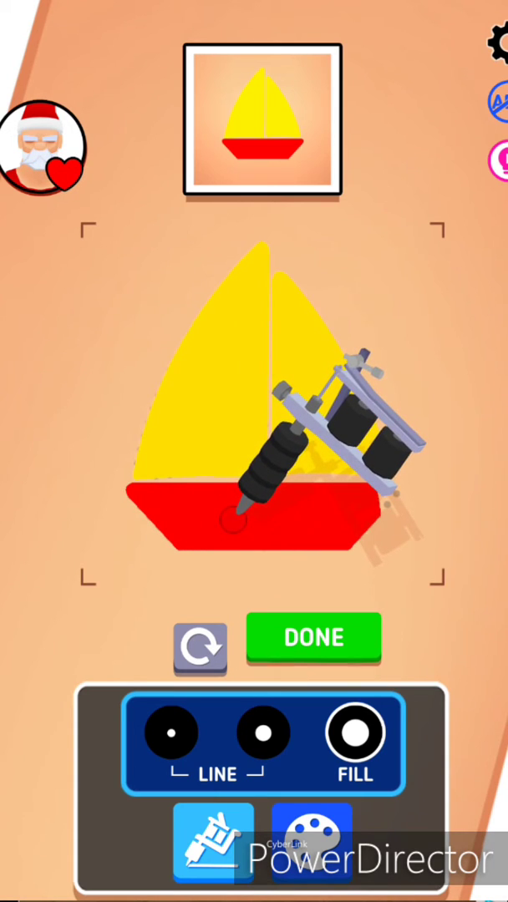
- Submit and confirm the sailboat tattoo, then start the black cat order
click(313, 637)
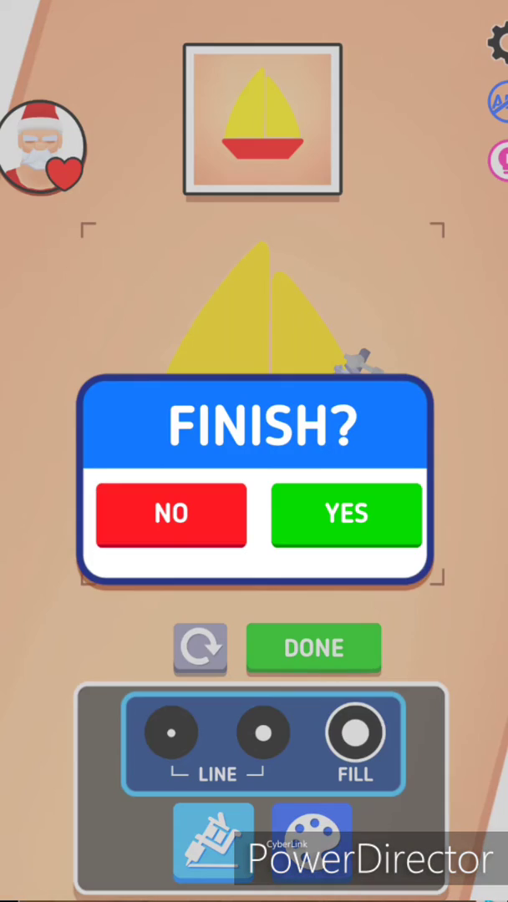
click(344, 513)
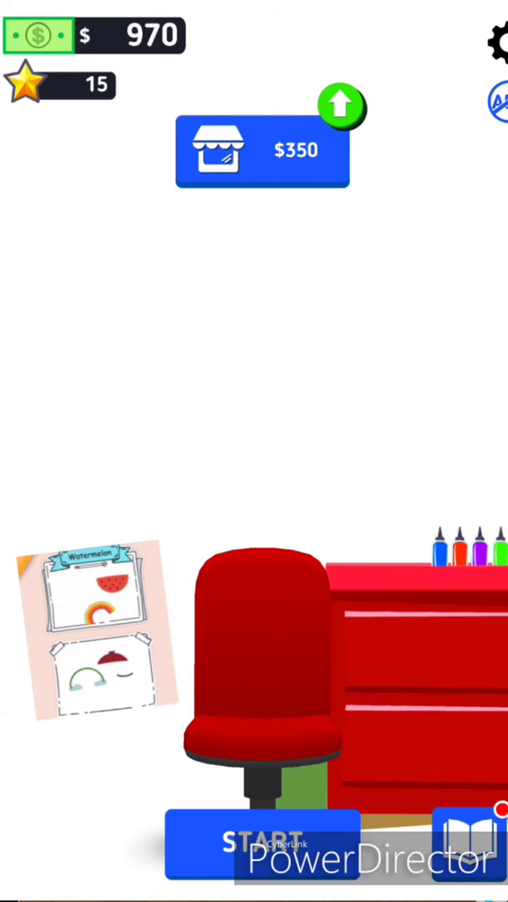
click(263, 842)
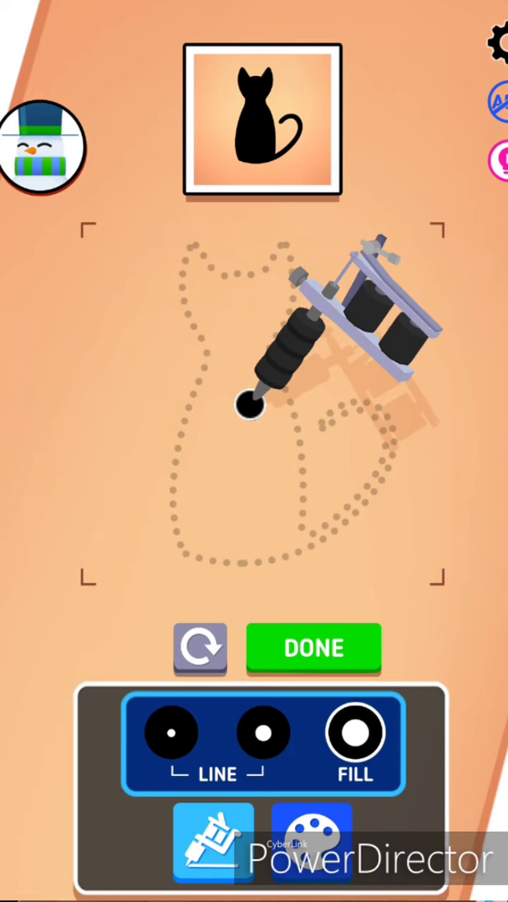
- Fill the cat silhouette with black, then submit and confirm it
drag(250, 401, 259, 409)
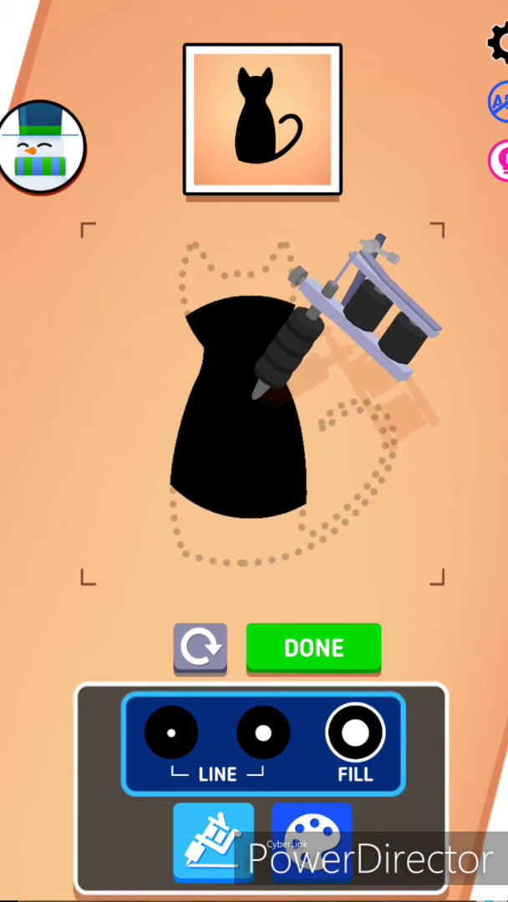
click(313, 648)
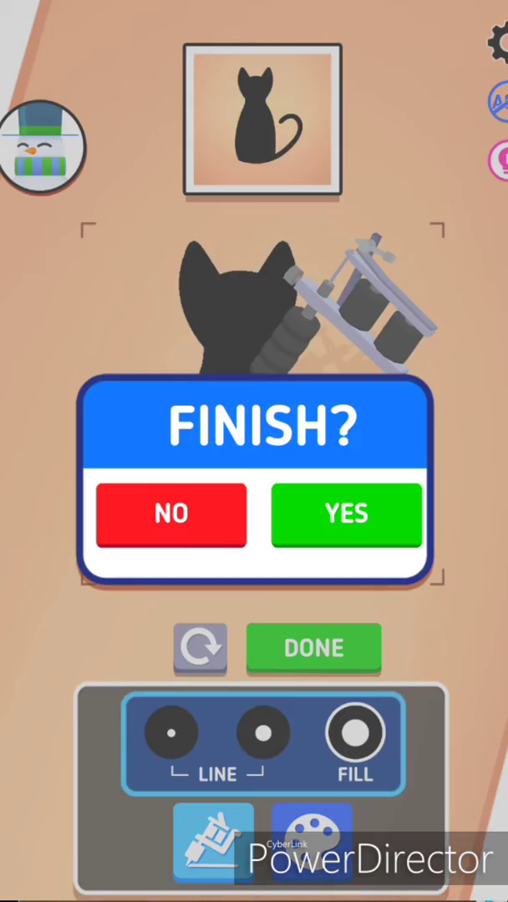
click(344, 513)
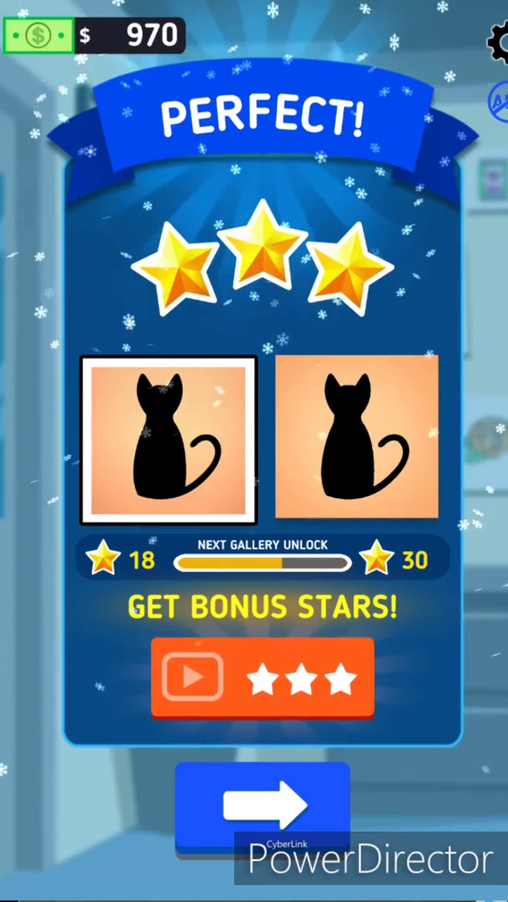
- Continue past the three-star Perfect cat results
click(261, 814)
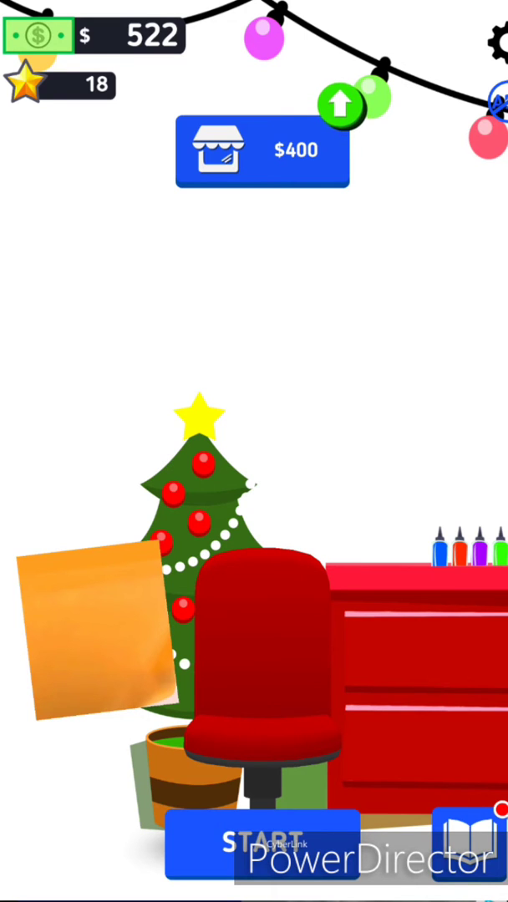
- Start the sword order, paint yellow across the blade, then request a reset
click(255, 841)
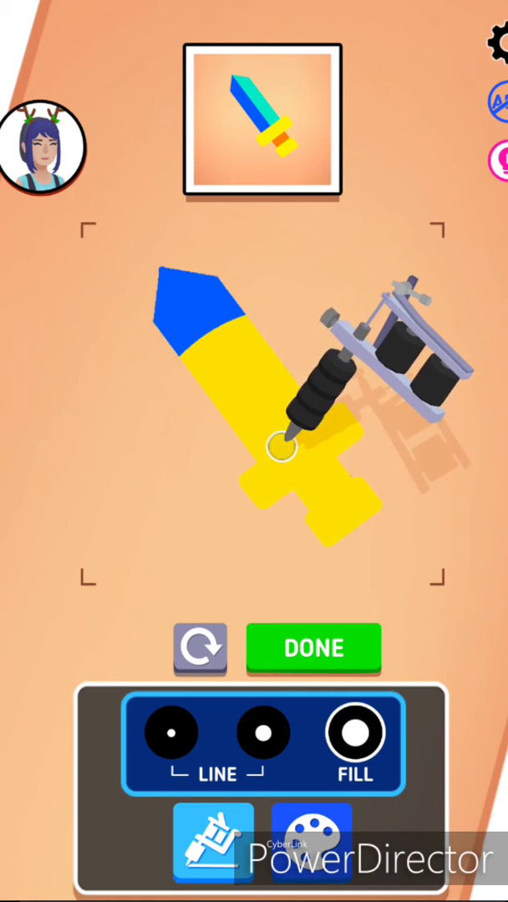
drag(280, 442, 205, 342)
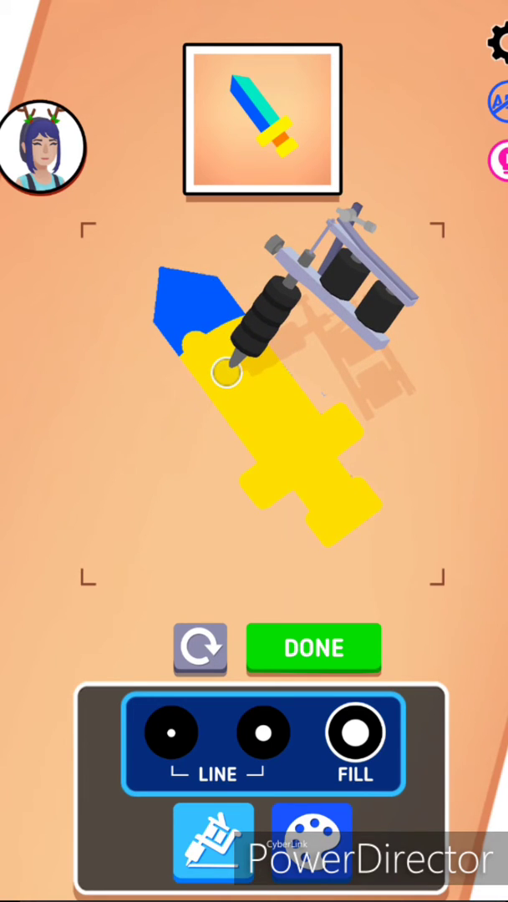
drag(230, 375, 300, 484)
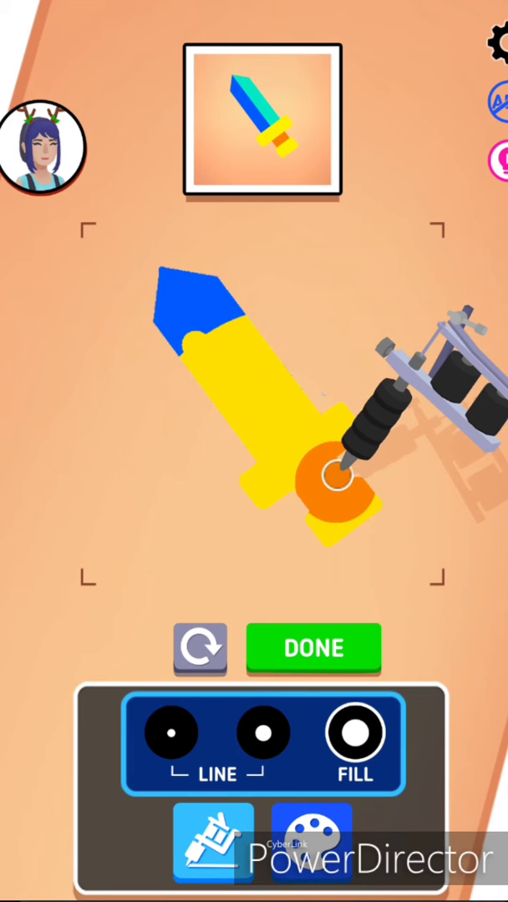
click(199, 649)
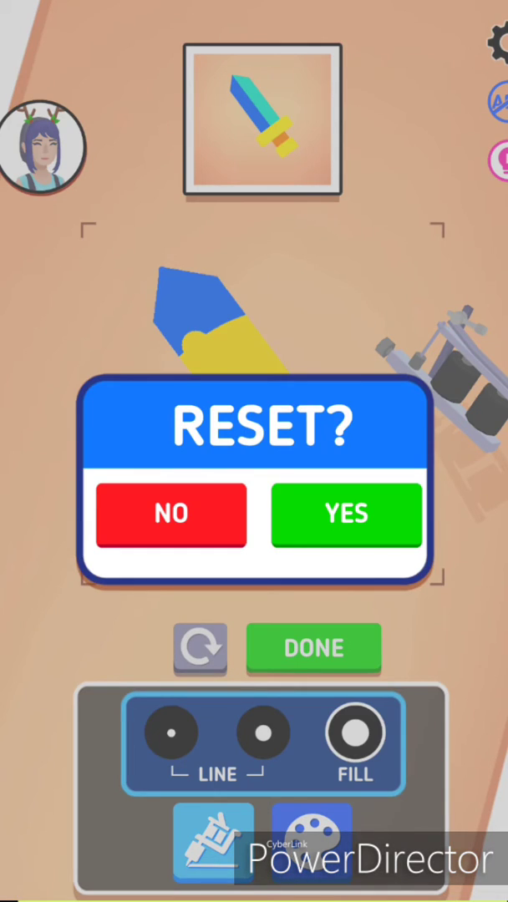
- Reset the sword tattoo and paint the grip orange
click(346, 513)
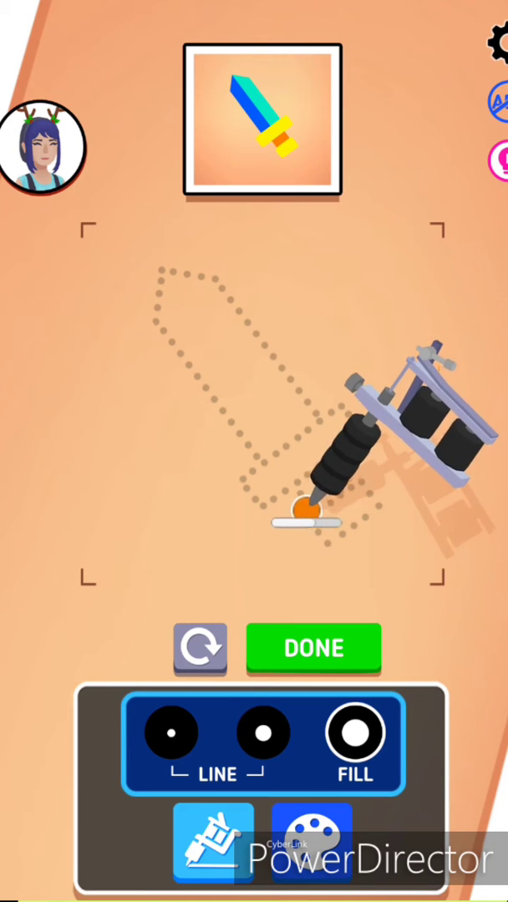
drag(309, 501, 318, 493)
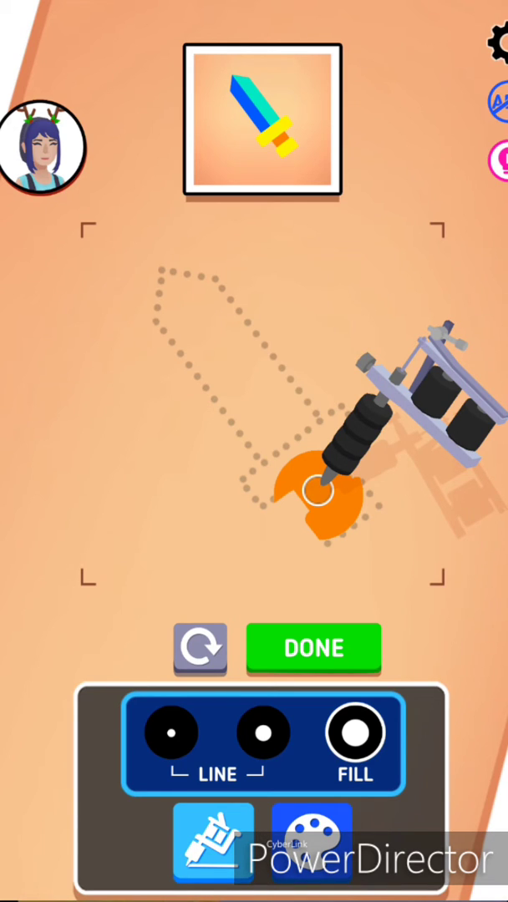
click(317, 493)
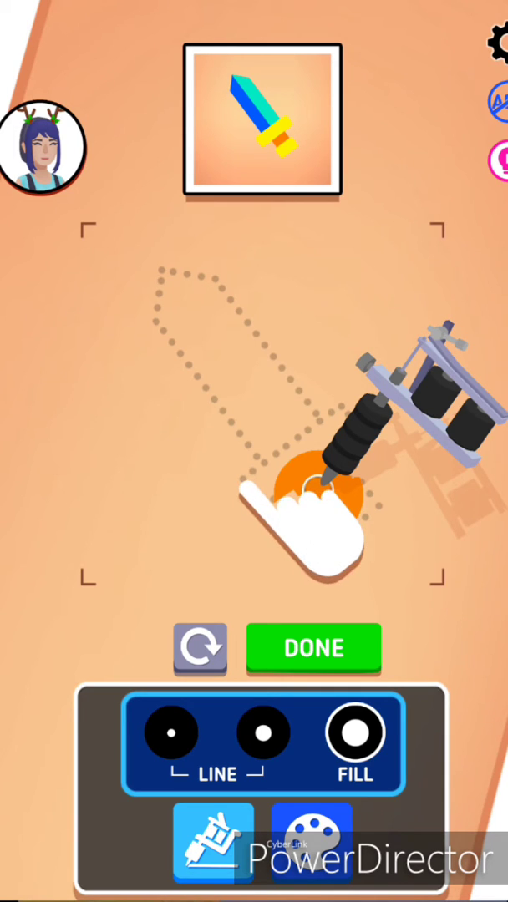
- Paint the crossguard and pommel in yellow with the medium line size
click(263, 733)
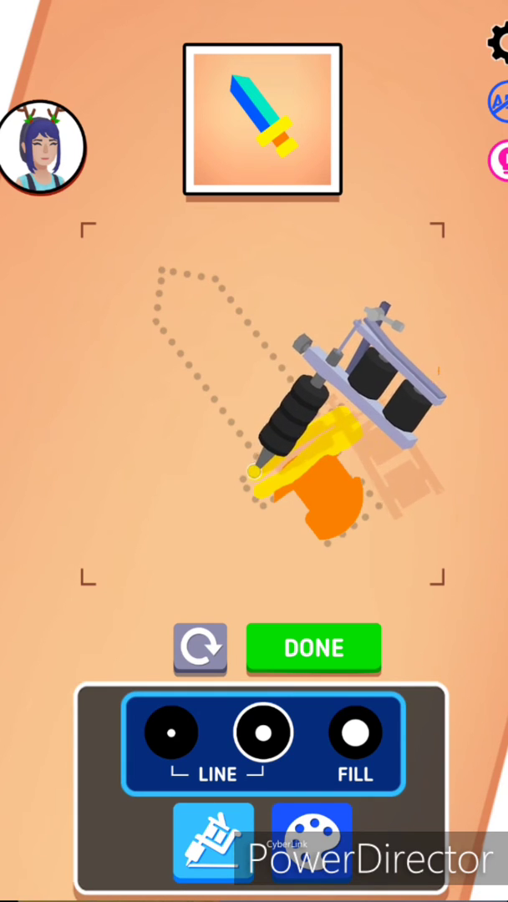
drag(254, 470, 276, 501)
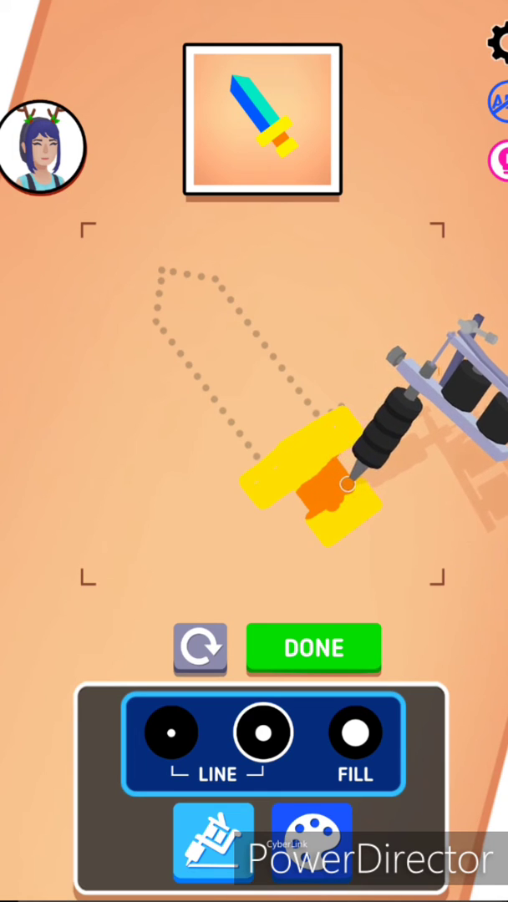
click(311, 841)
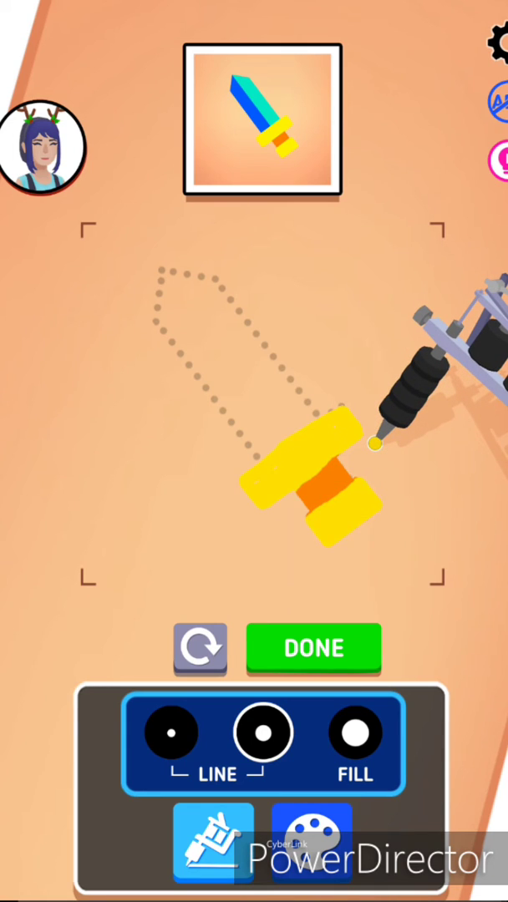
click(310, 841)
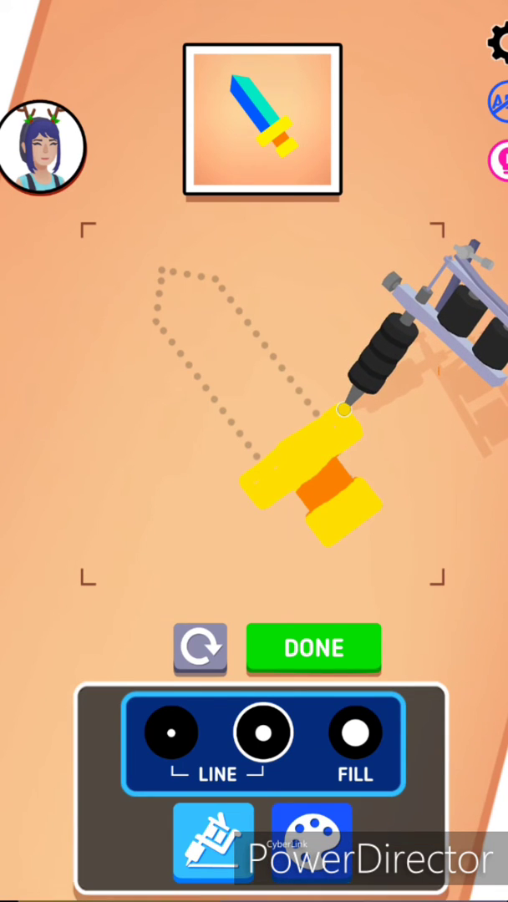
- Finish the blue-and-teal blade, submit for a three-star Perfect, and collect the payout
click(311, 841)
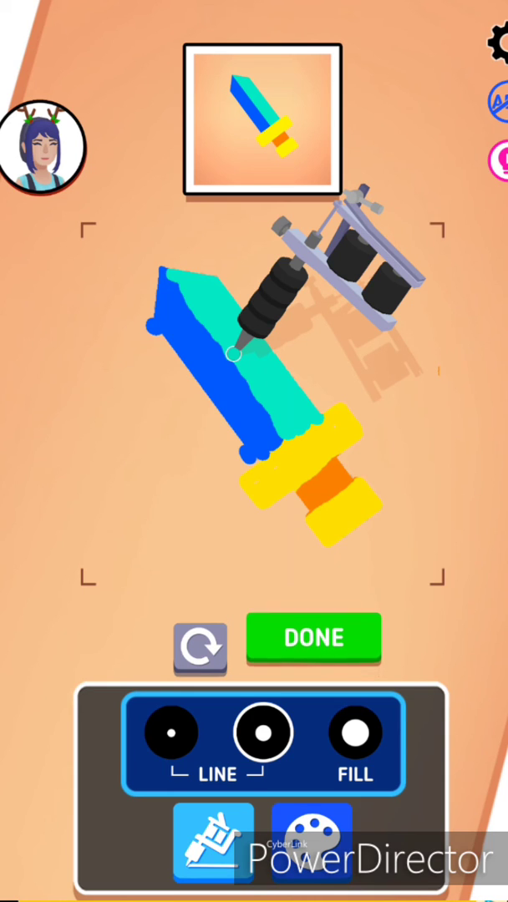
click(313, 638)
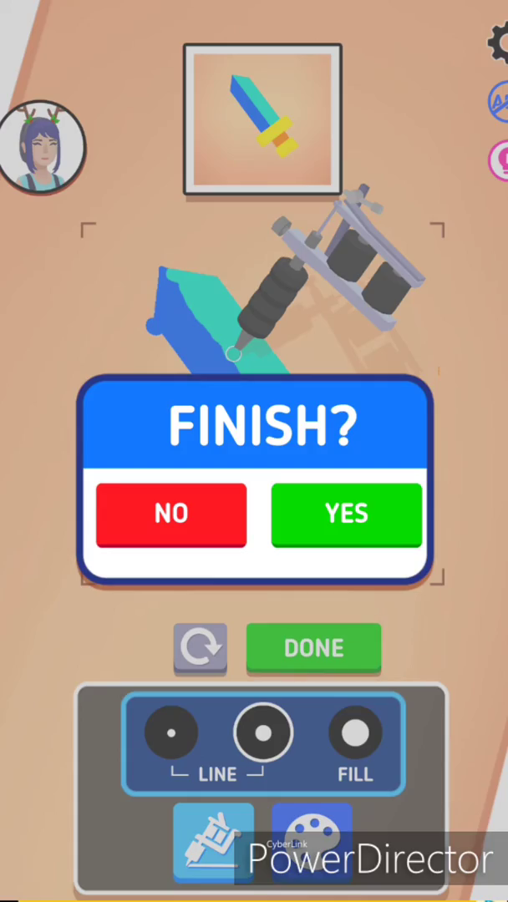
click(345, 514)
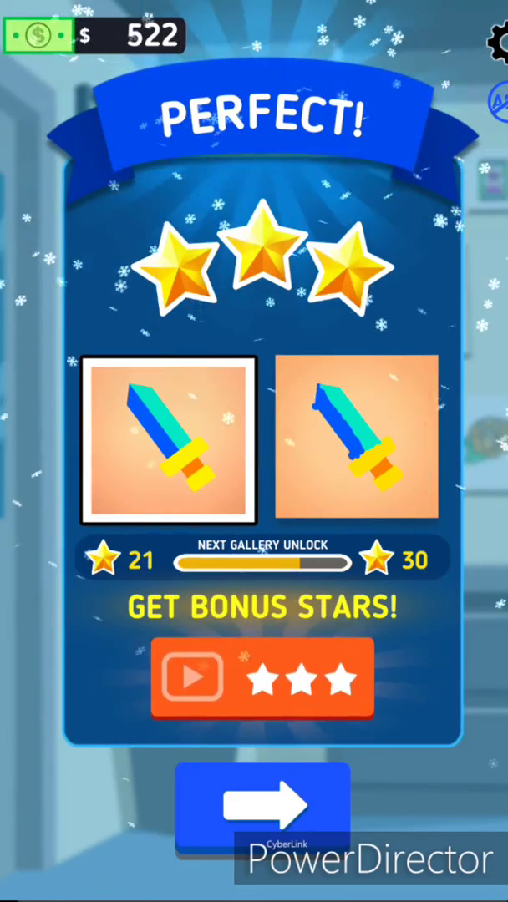
click(262, 816)
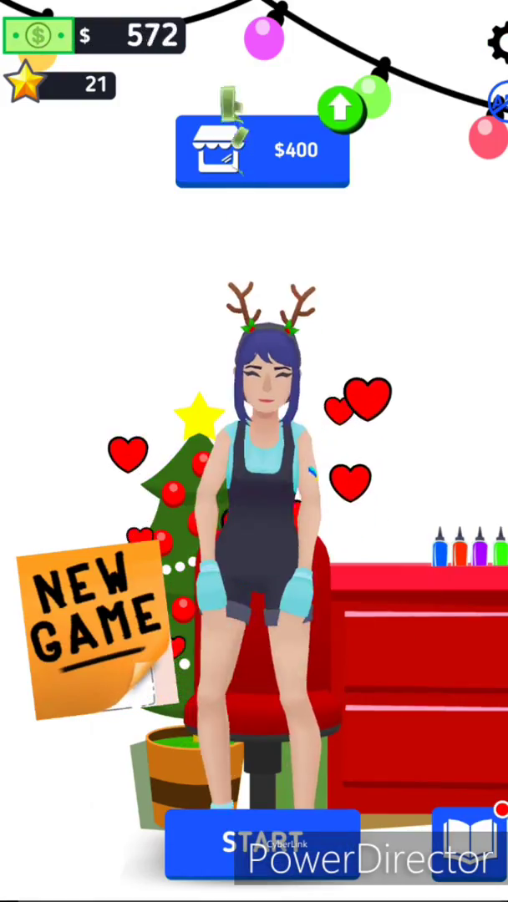